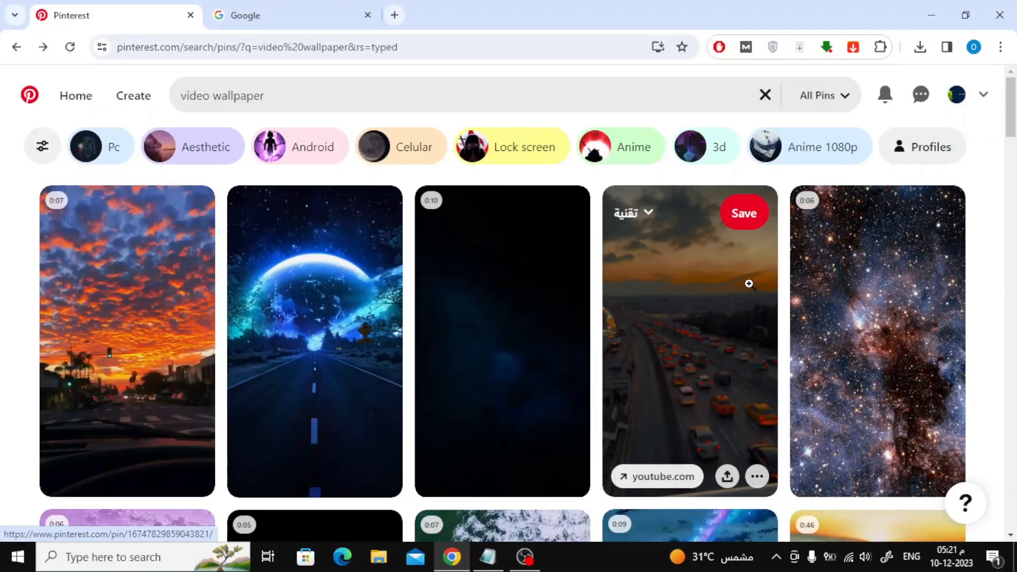
# Browse the video wallpaper results, reach the AI Dreams pin and copy its link from the address bar.
pyautogui.scroll(-3)
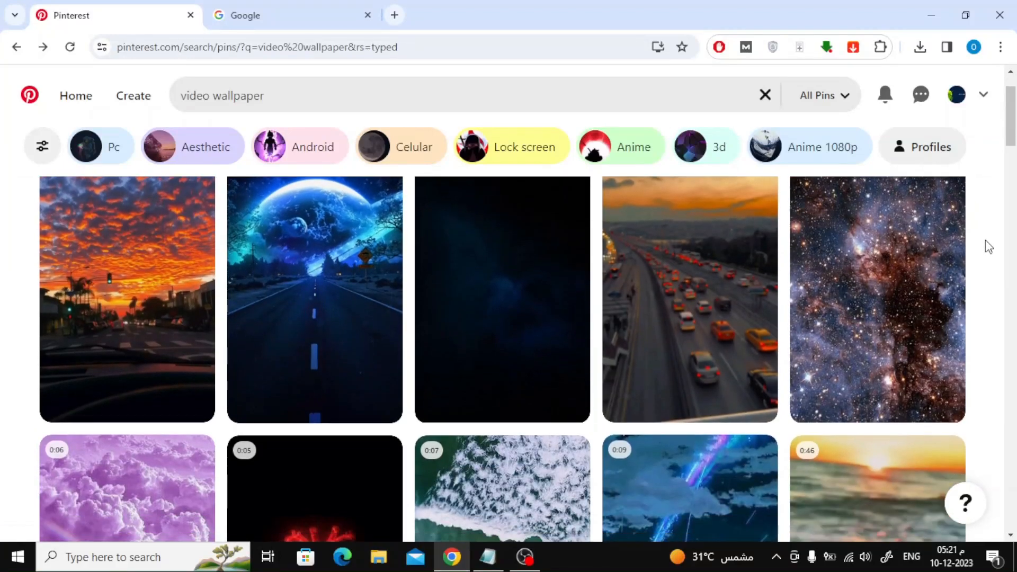
pyautogui.scroll(-3)
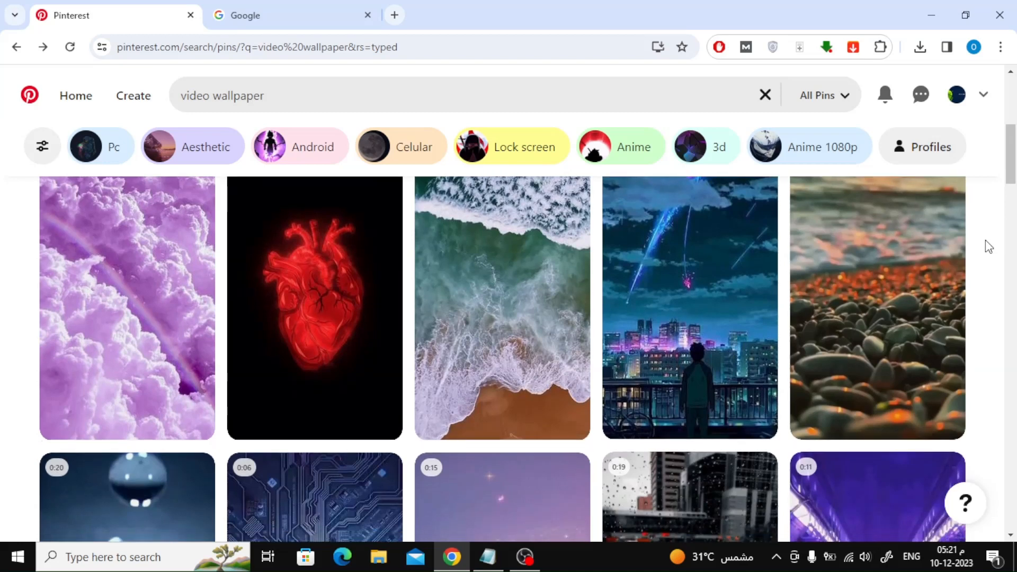
pyautogui.scroll(-3)
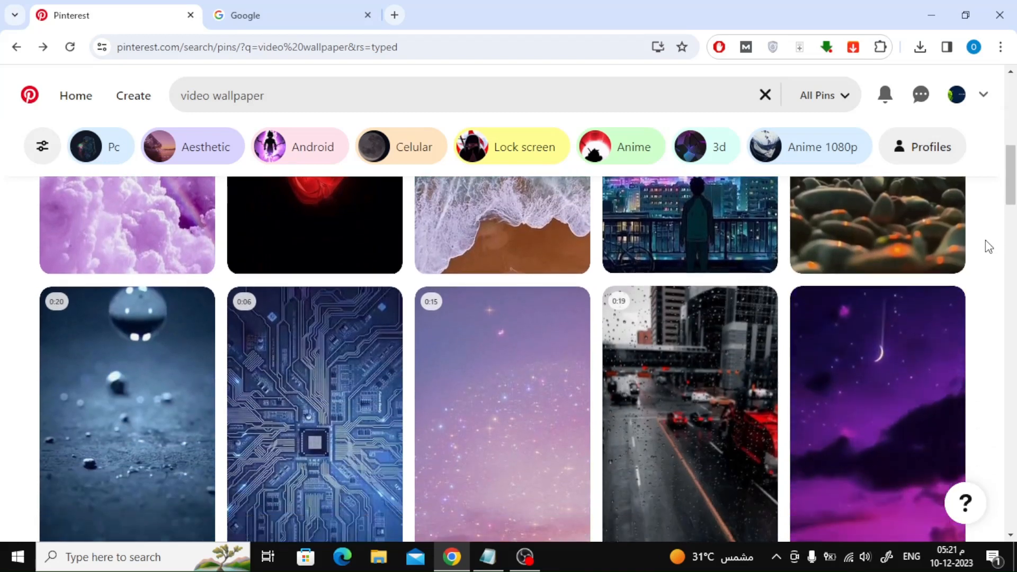
pyautogui.scroll(-3)
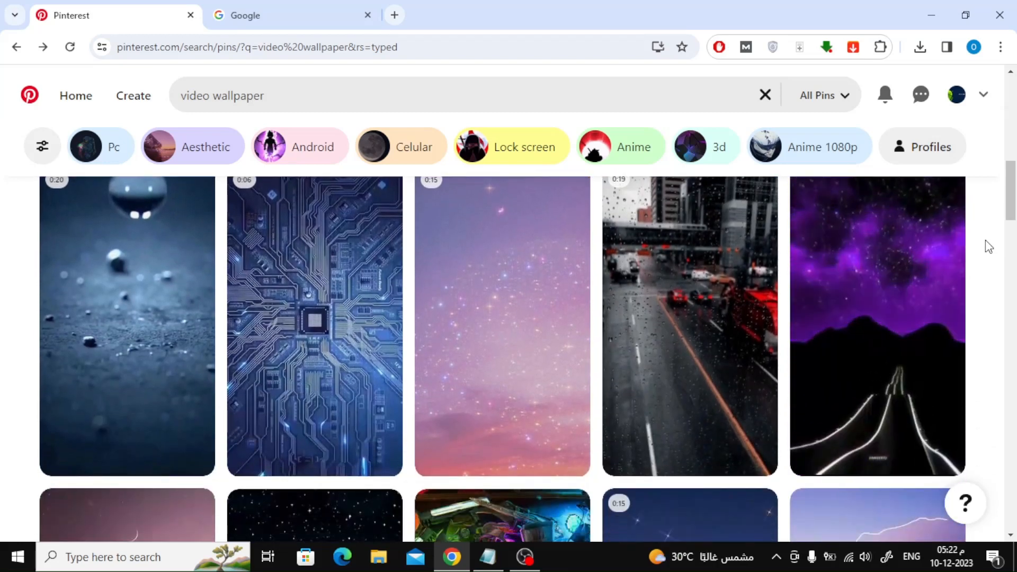
pyautogui.scroll(-3)
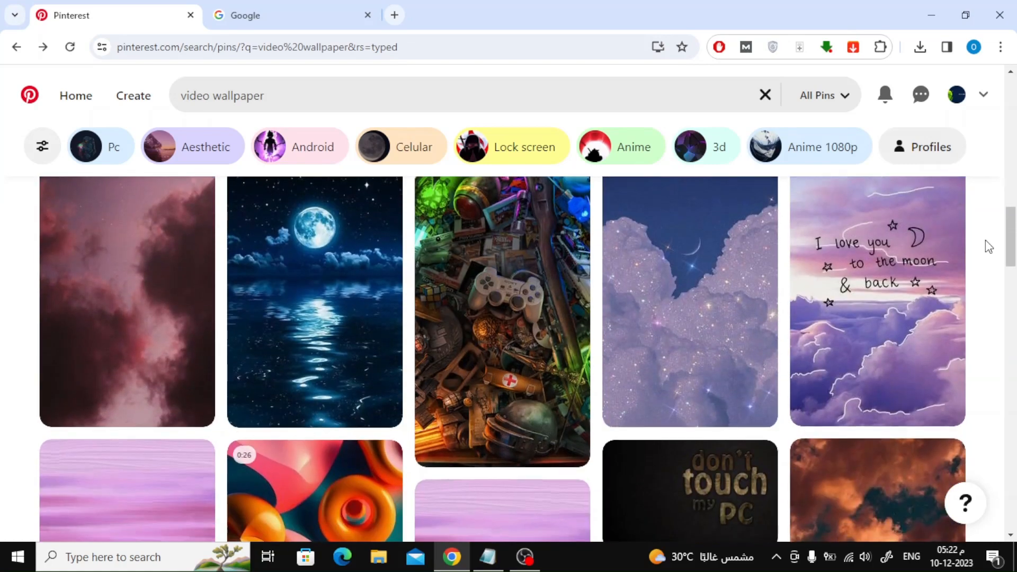
pyautogui.scroll(-3)
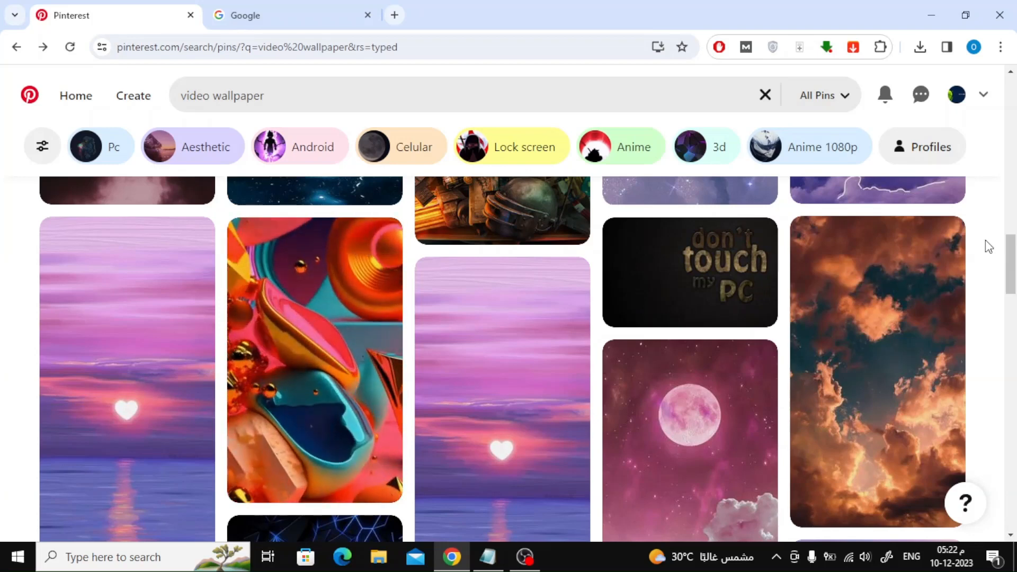
pyautogui.scroll(-3)
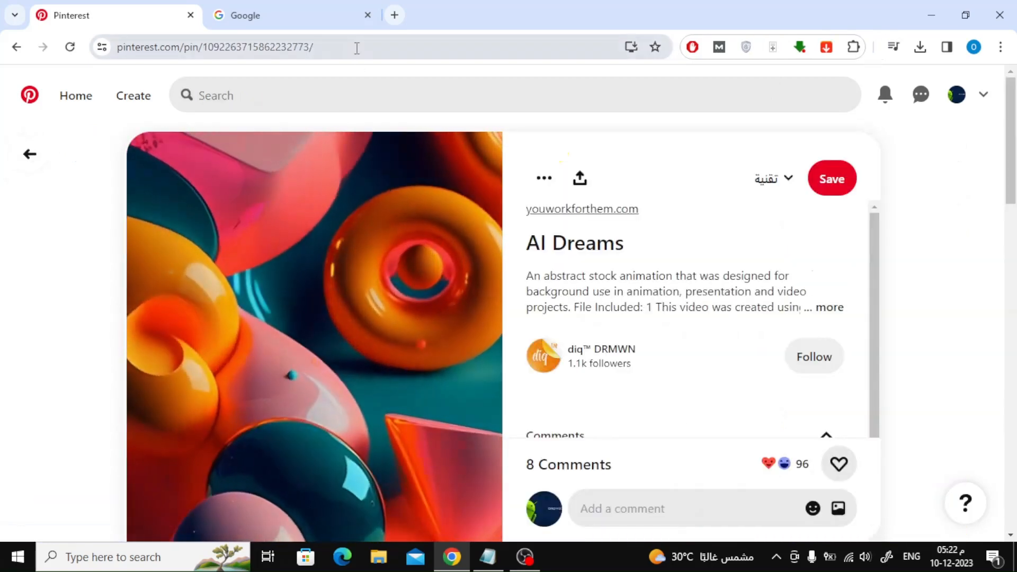
pyautogui.click(214, 46)
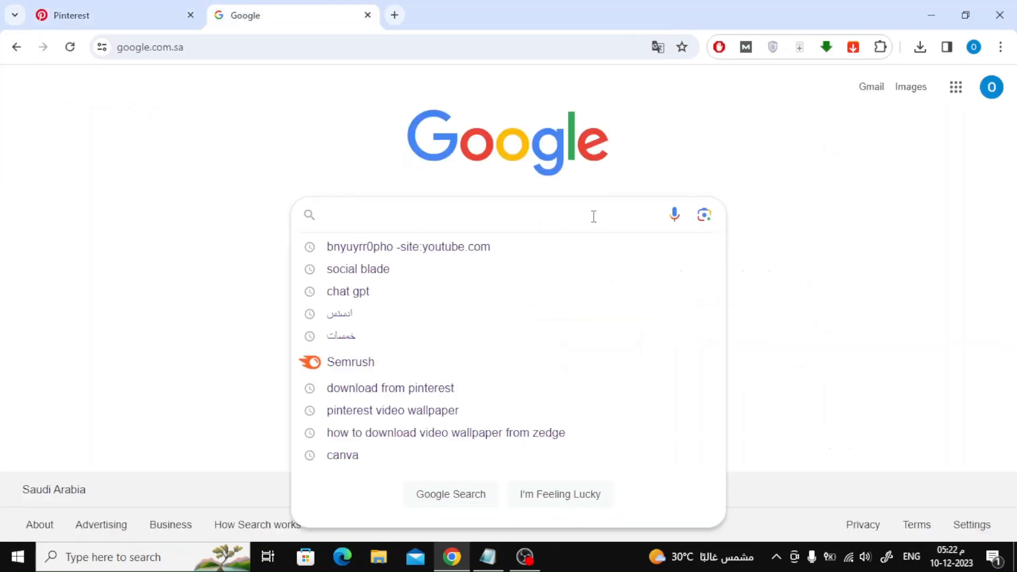
pyautogui.moveTo(600, 198)
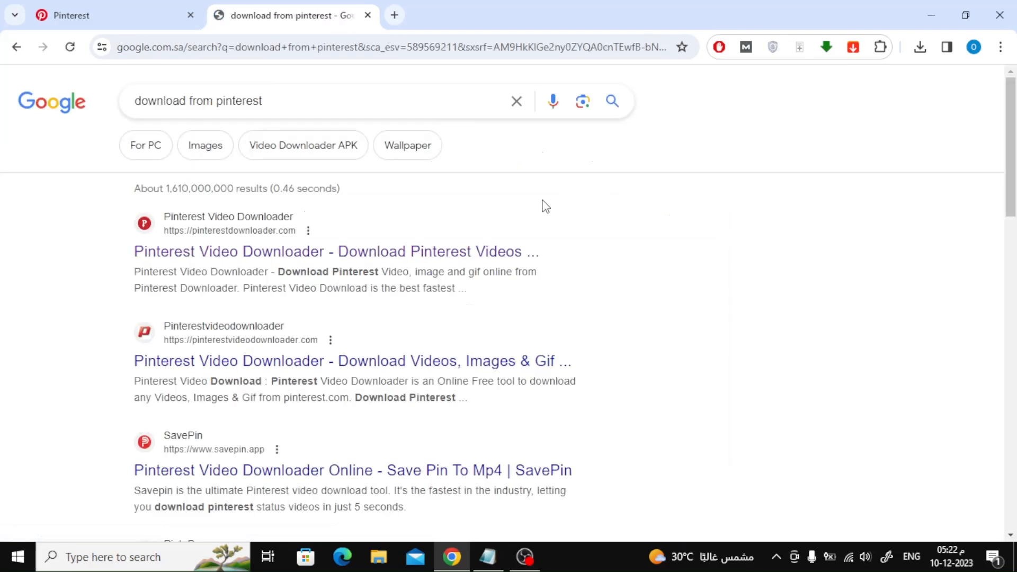
# From the 'download from pinterest' results, go to the Pinterest Video Downloader site.
pyautogui.click(336, 252)
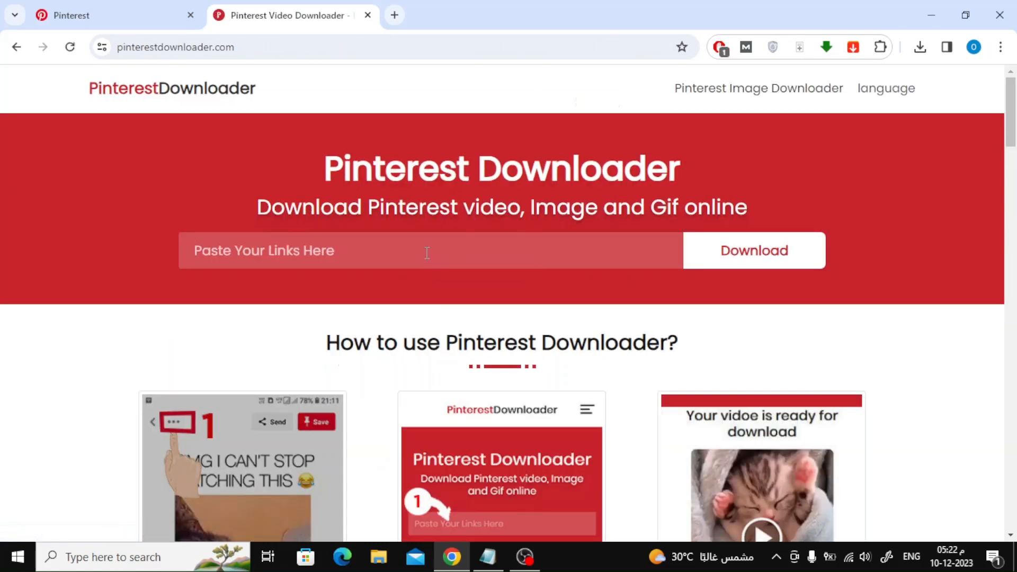
# Paste the AI Dreams pin link into the downloader's link box so the video is fetched.
pyautogui.click(754, 250)
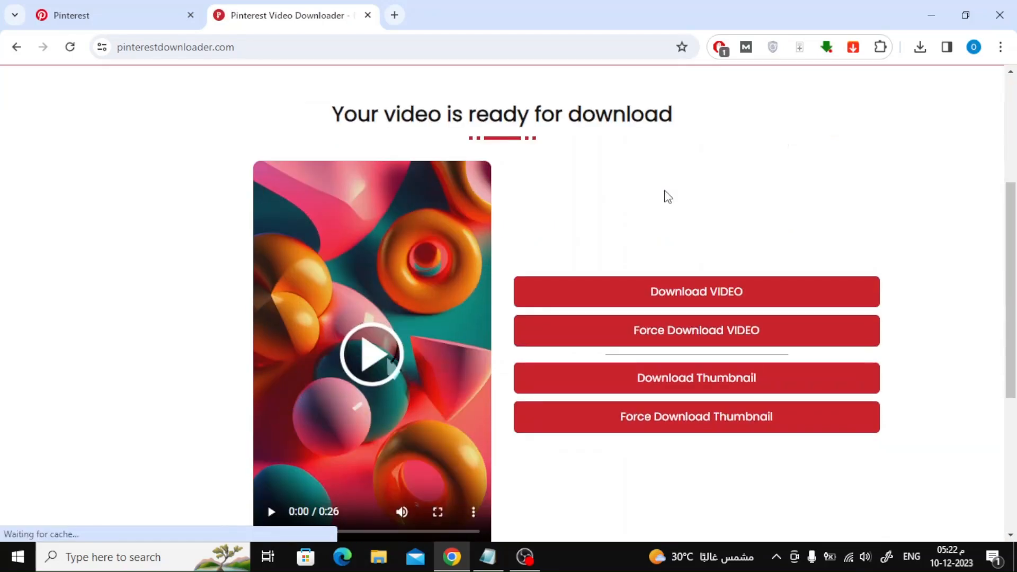
# Download the AI Dreams wallpaper as an MP4 via the 'Download VIDEO' button.
pyautogui.scroll(-3)
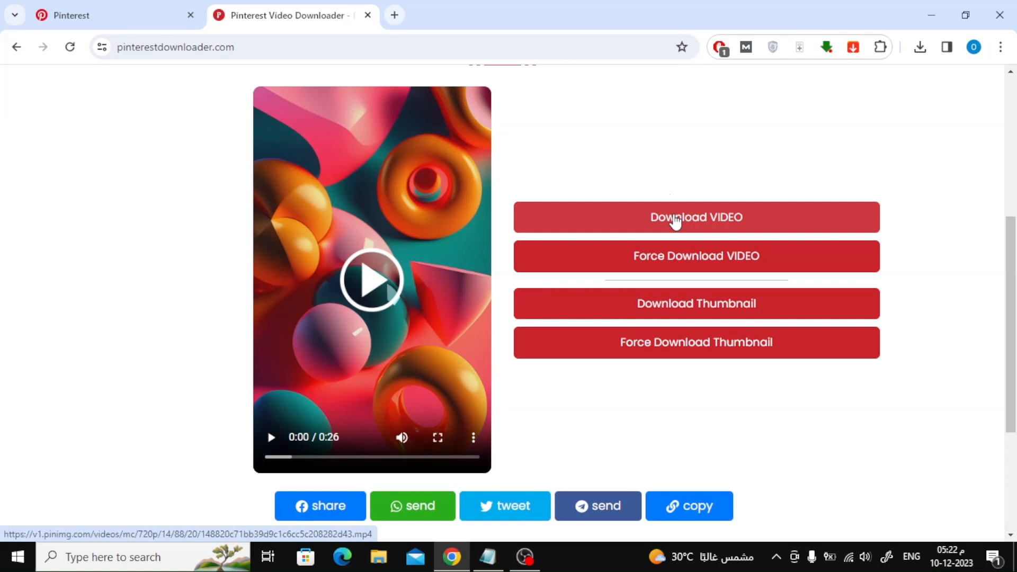
pyautogui.click(696, 217)
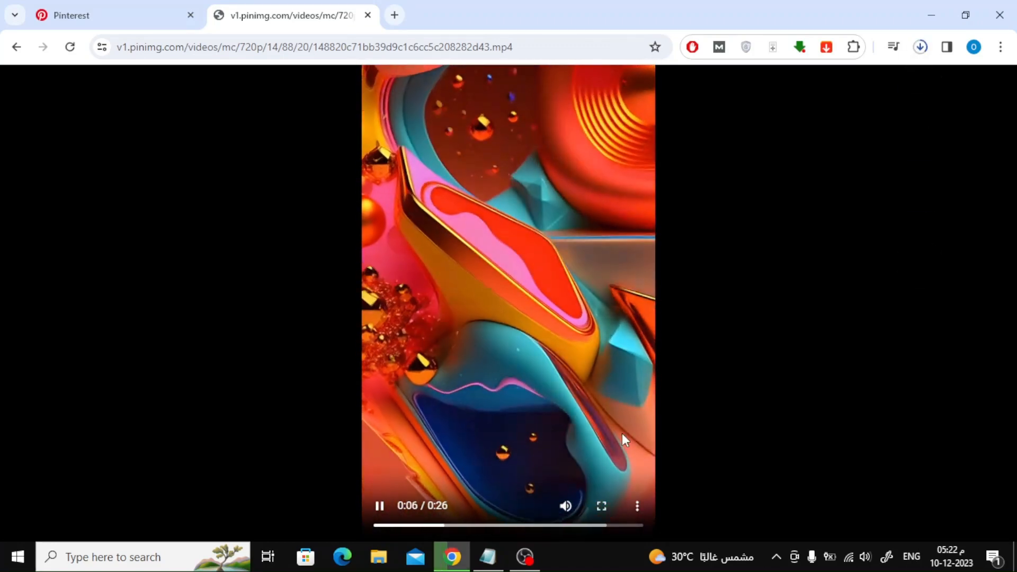
pyautogui.moveTo(946, 182)
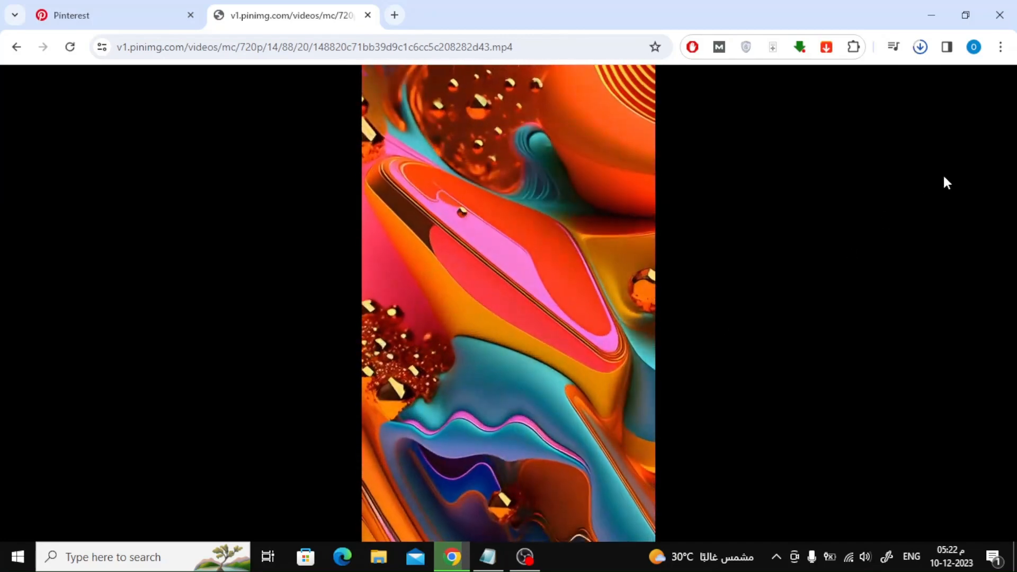
# Confirm in Chrome's downloads list that the 6.9 MB MP4 shows Done.
pyautogui.click(919, 47)
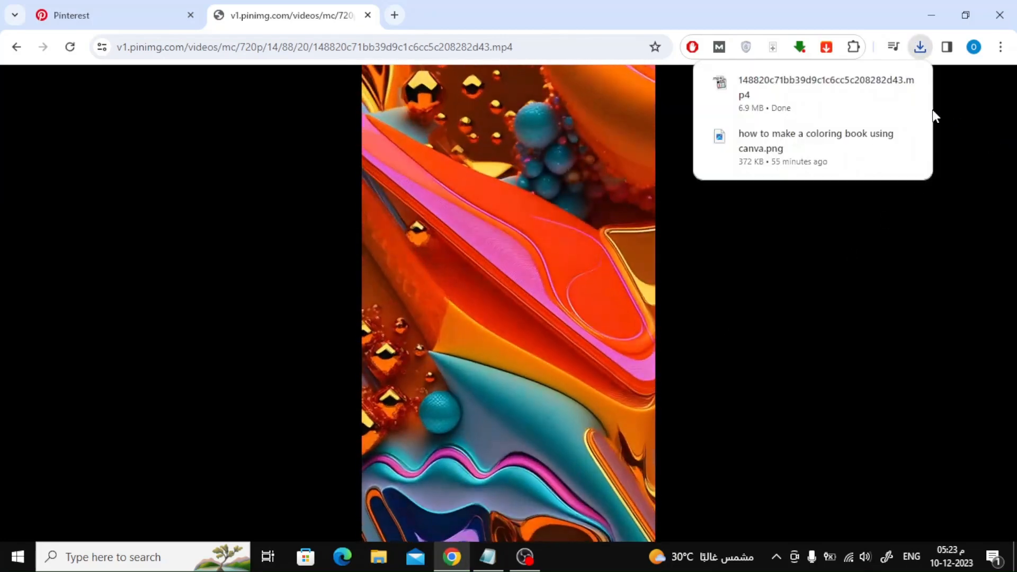